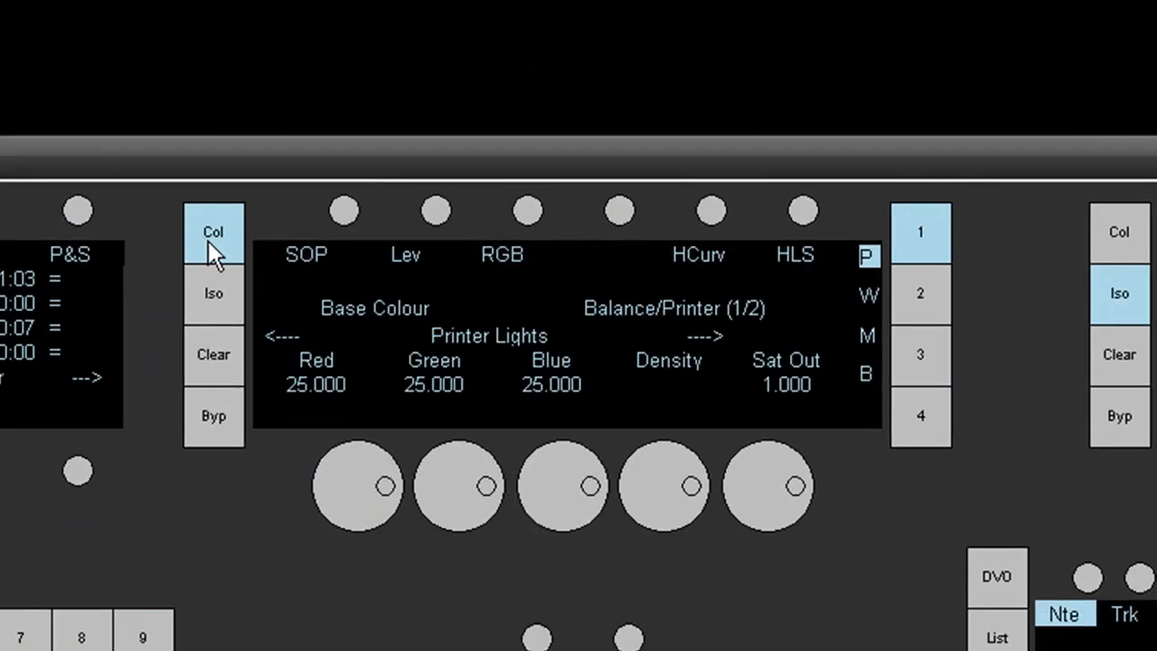
{"action": "mouse_move", "coordinate": [413, 226]}
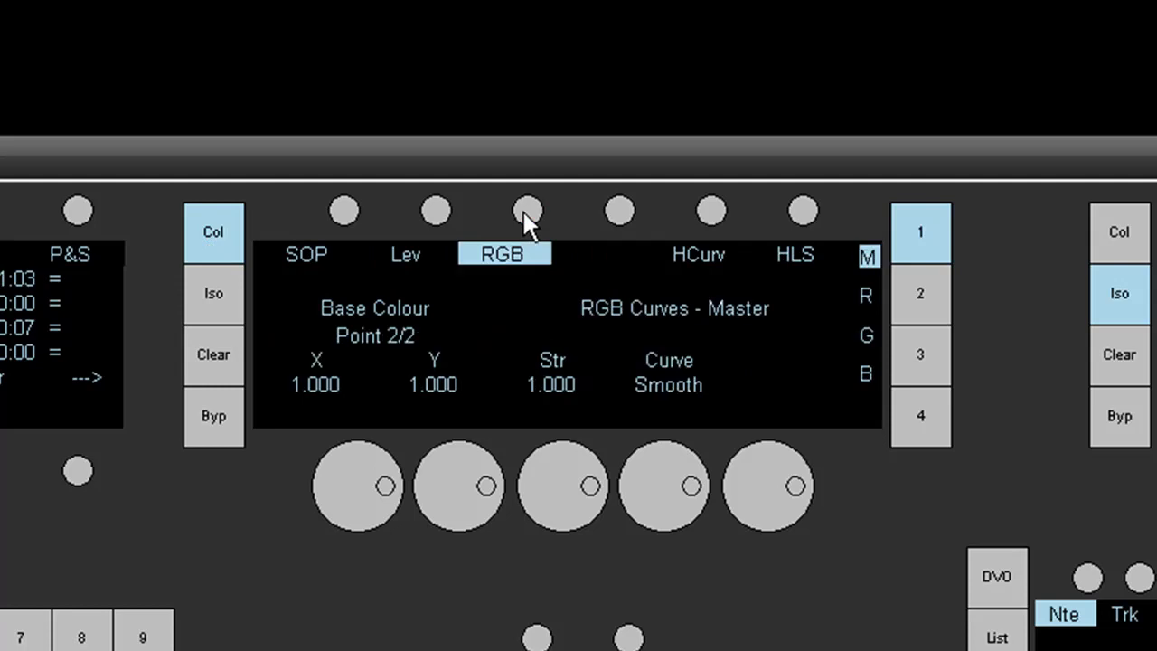
{"action": "mouse_move", "coordinate": [425, 298]}
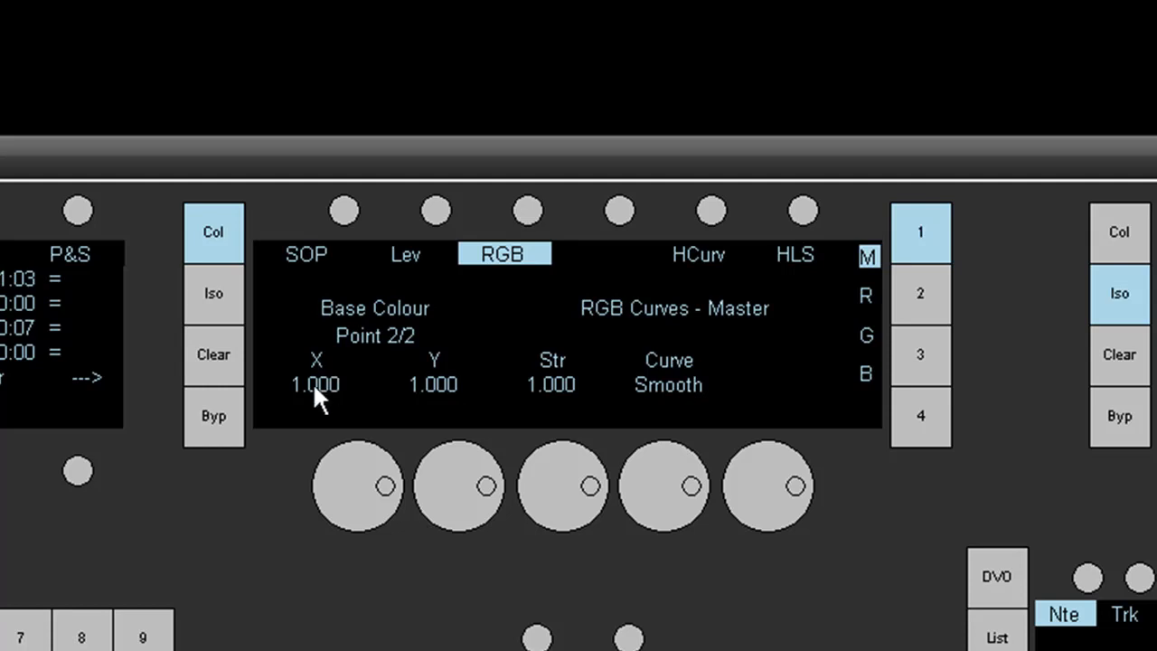
{"action": "mouse_move", "coordinate": [531, 392]}
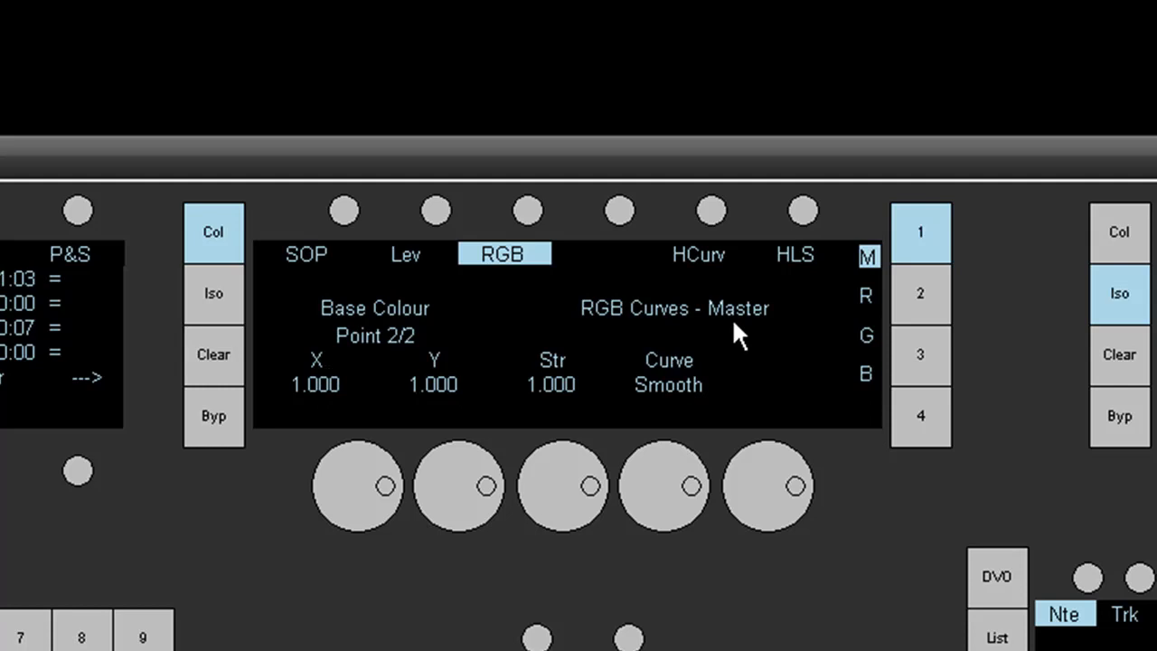
{"action": "mouse_move", "coordinate": [313, 439]}
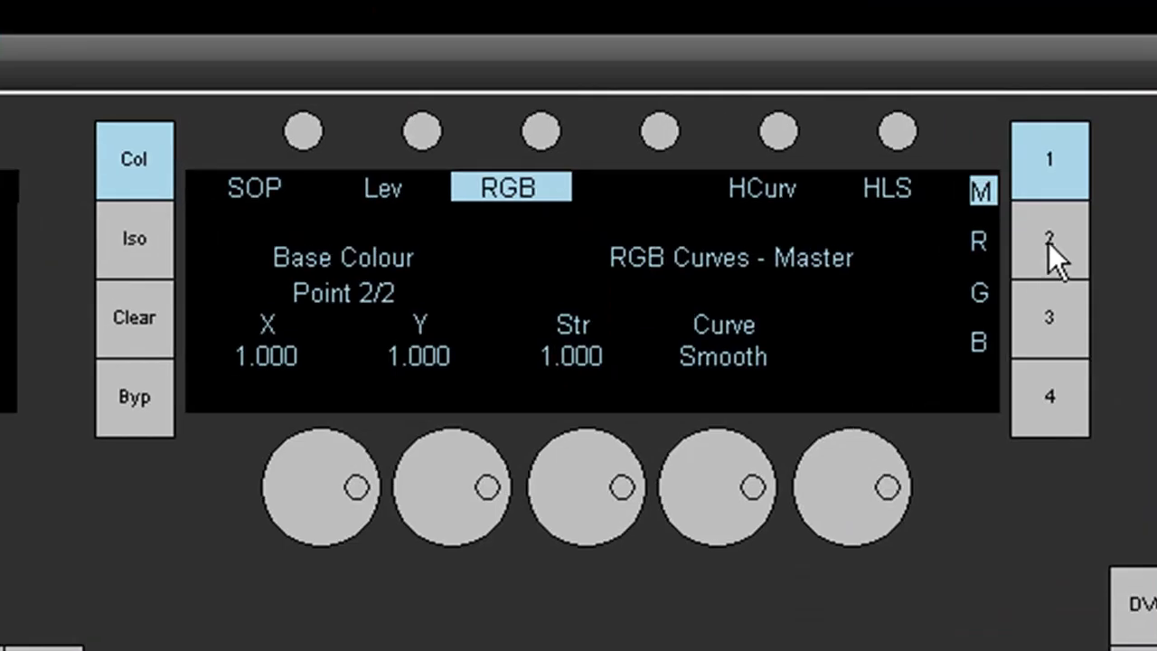
- View the Red and Blue curves, then return to Master with Prev/Next/Add/Del/Clear point functions
{"action": "left_click", "coordinate": [1051, 240]}
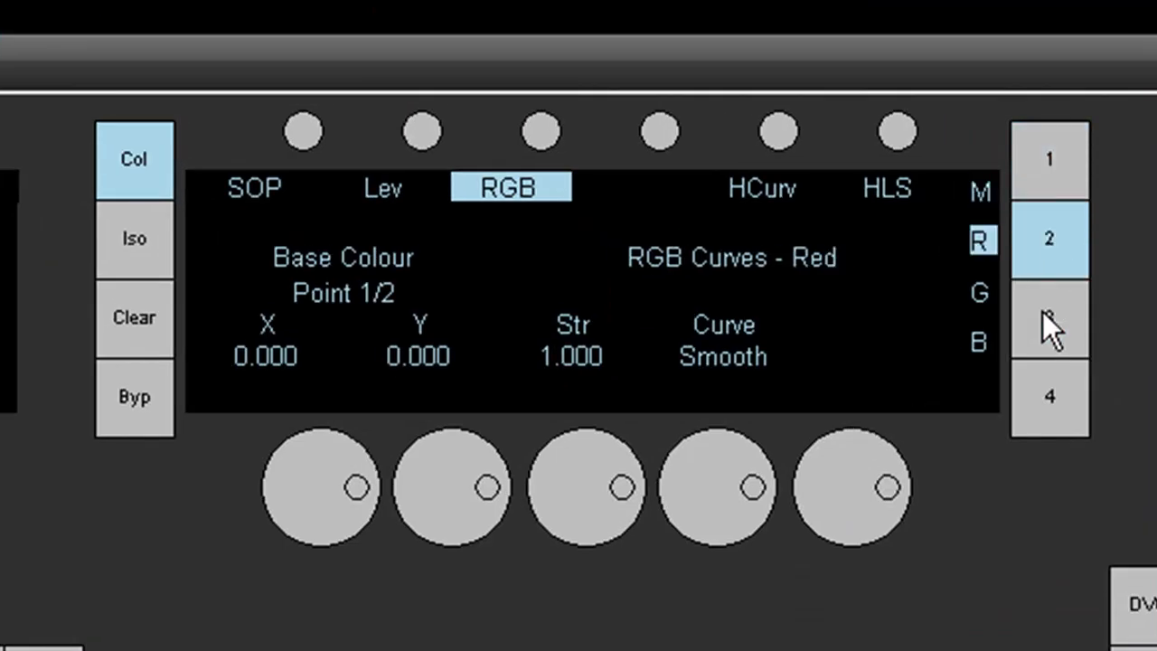
{"action": "left_click", "coordinate": [1050, 396]}
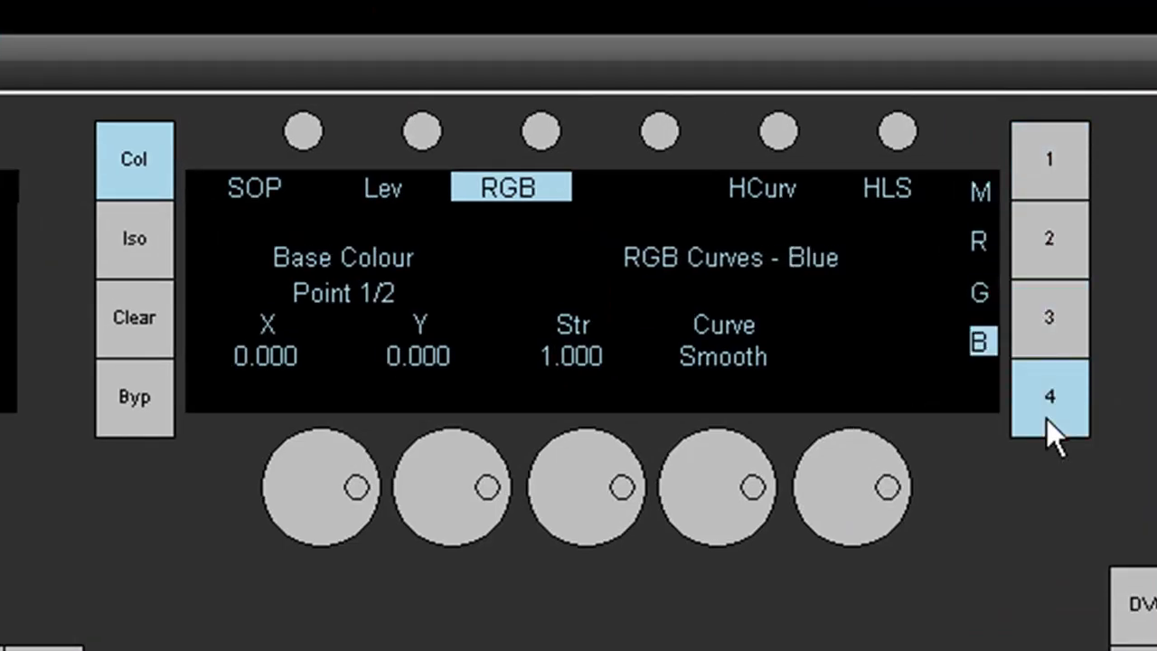
{"action": "left_click", "coordinate": [1049, 159]}
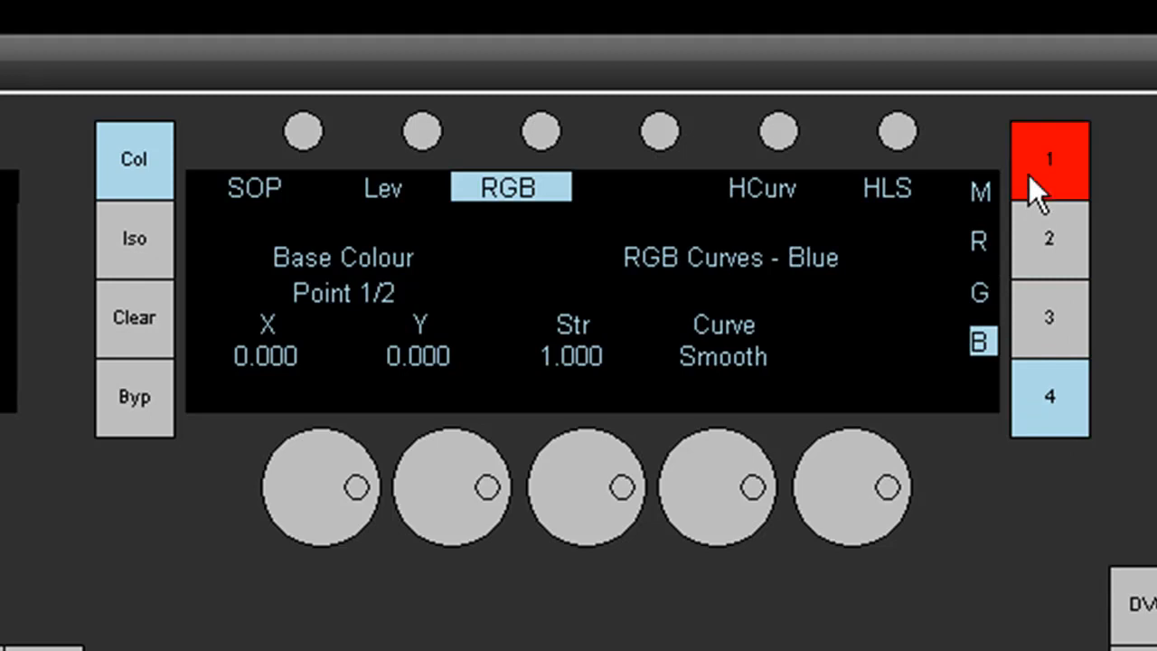
{"action": "left_click", "coordinate": [1050, 159]}
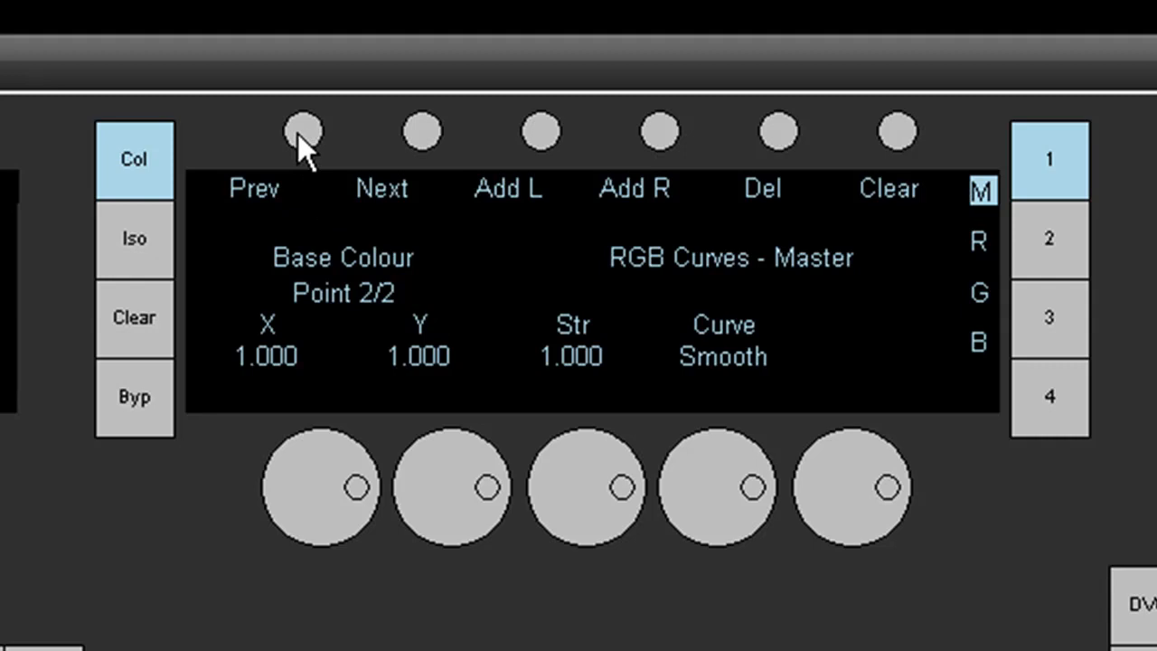
{"action": "mouse_move", "coordinate": [341, 167]}
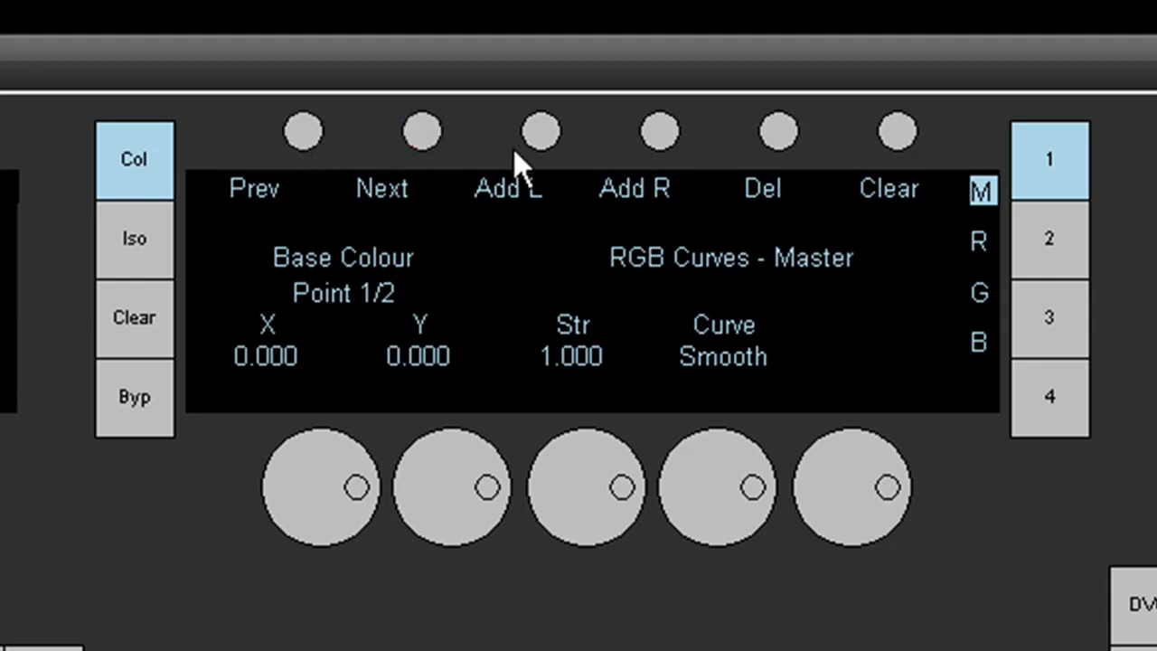
{"action": "mouse_move", "coordinate": [544, 173]}
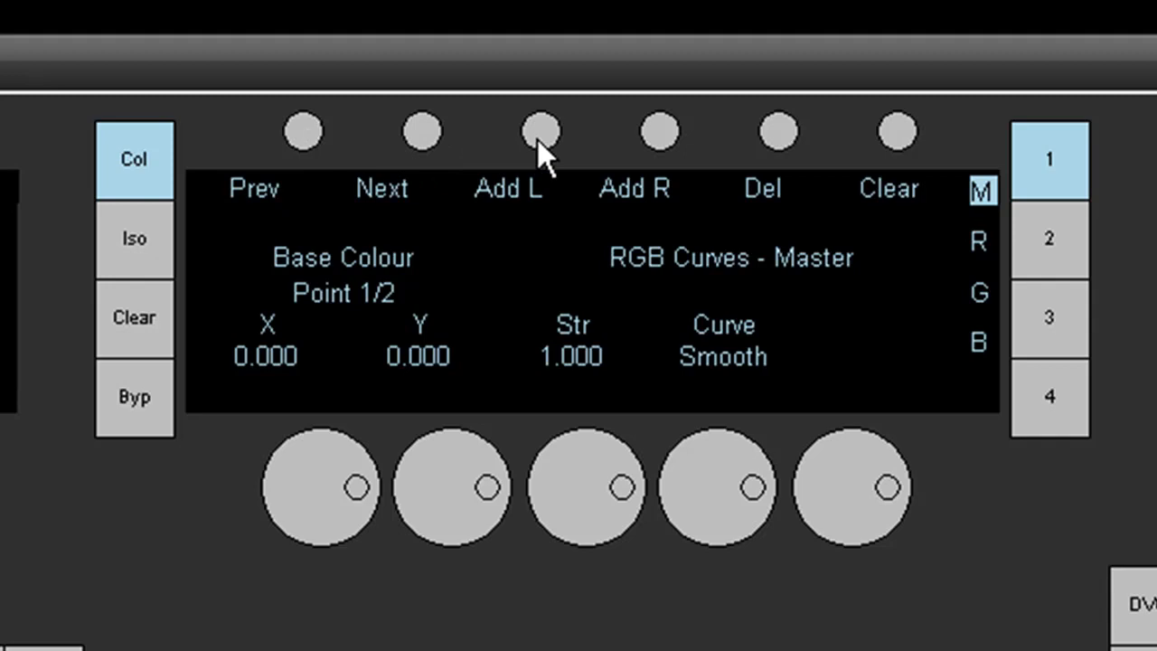
{"action": "mouse_move", "coordinate": [637, 149]}
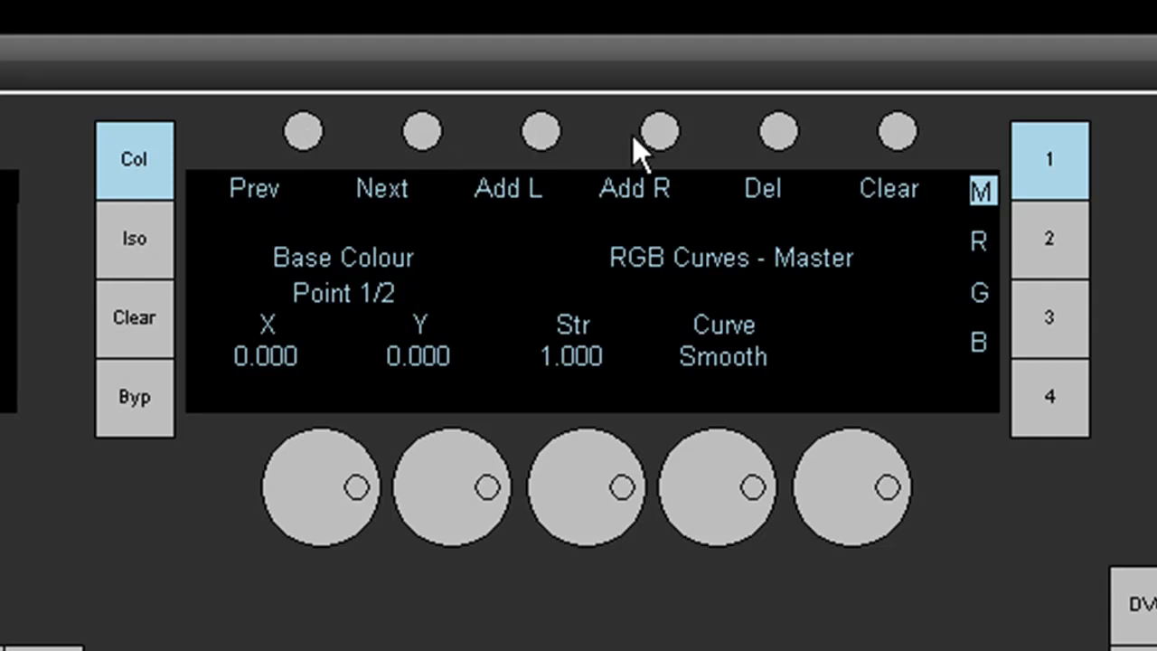
{"action": "mouse_move", "coordinate": [671, 159]}
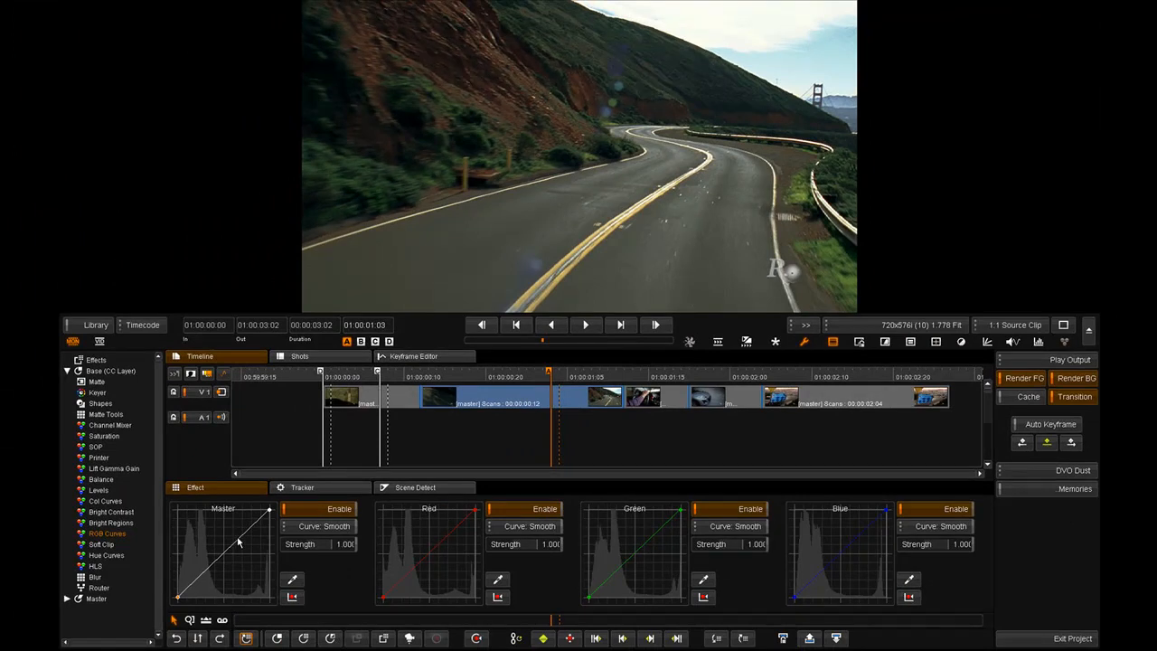
{"action": "mouse_move", "coordinate": [226, 560]}
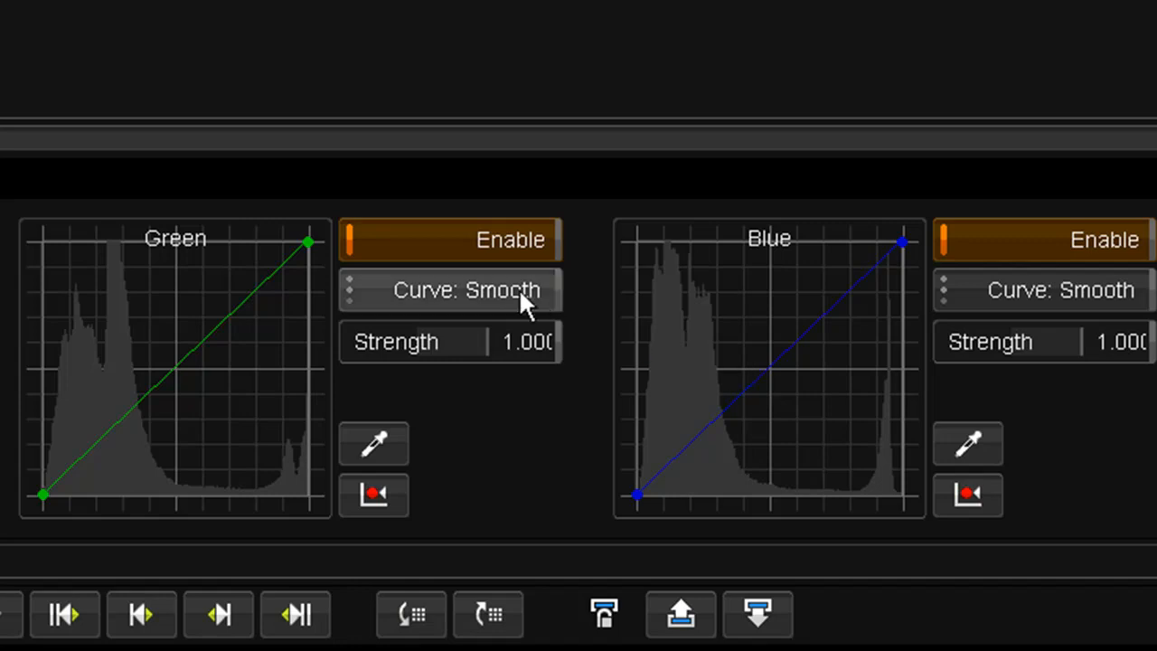
- Bring up the RGB Curves panel showing Master, Red, Green and Blue graphs set to Smooth
{"action": "left_click", "coordinate": [450, 290]}
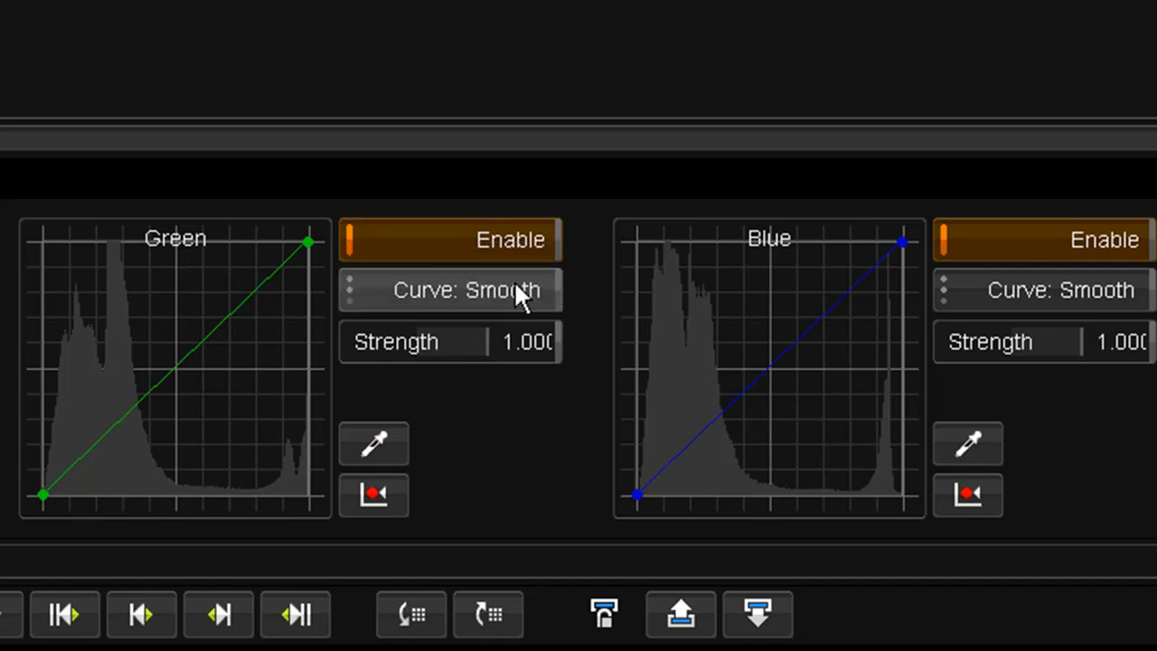
{"action": "mouse_move", "coordinate": [489, 344]}
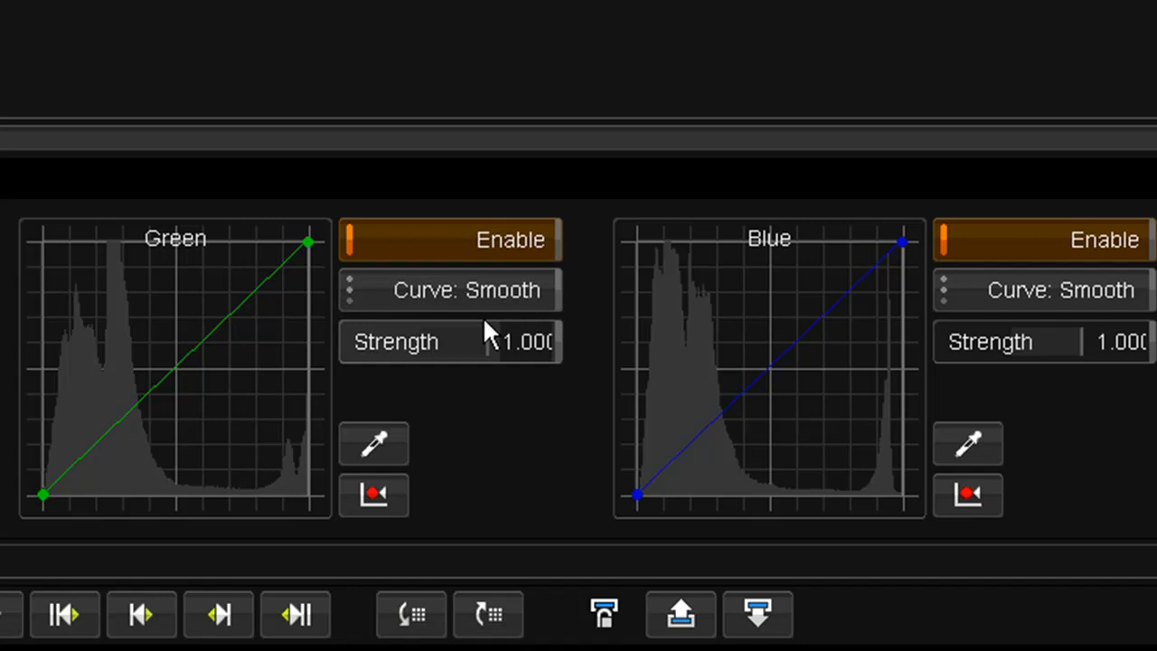
{"action": "mouse_move", "coordinate": [457, 354]}
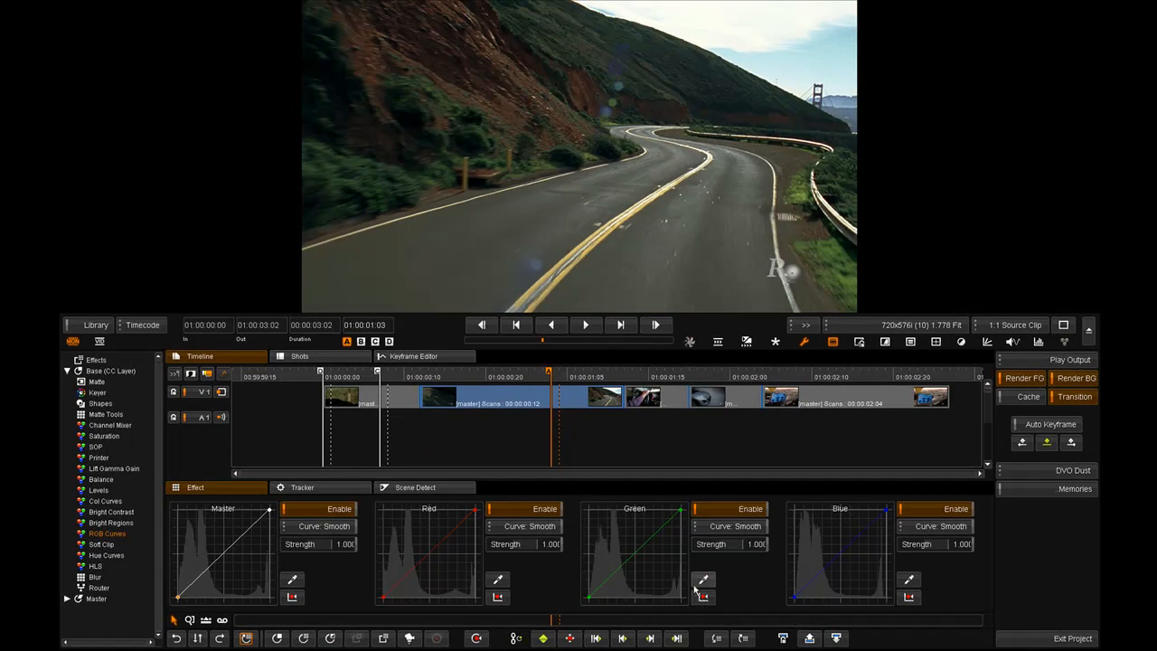
{"action": "mouse_move", "coordinate": [702, 582]}
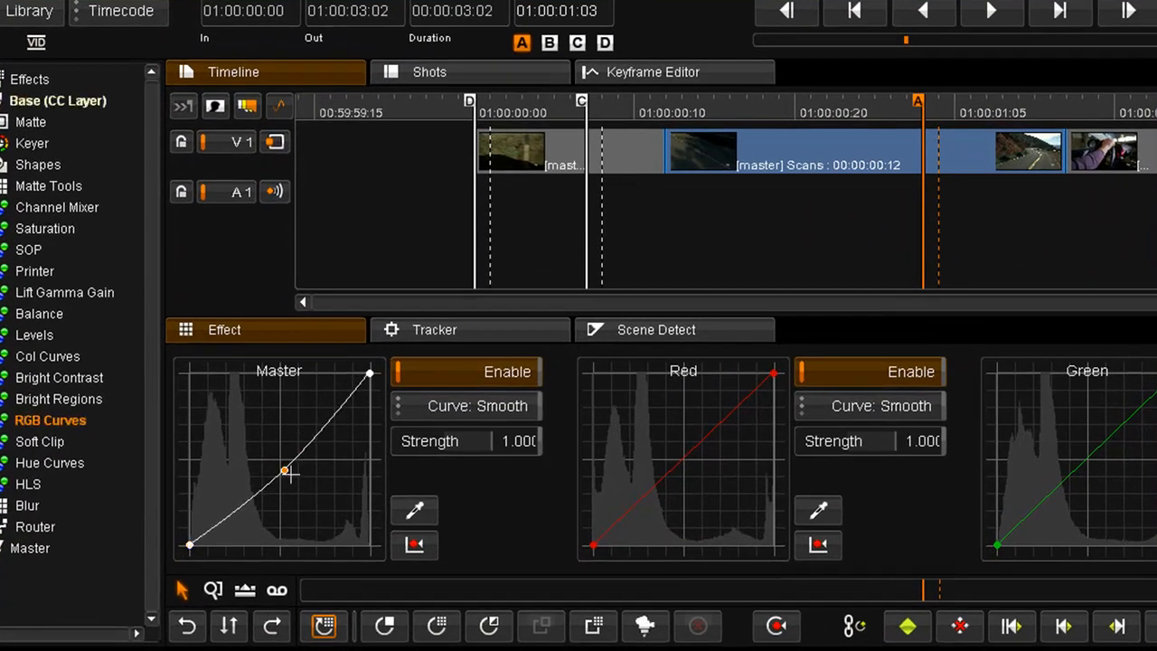
- Add and drag a midtone control point on the Master curve to shape its lower half
{"action": "left_click_drag", "start_coordinate": [284, 471], "coordinate": [300, 485]}
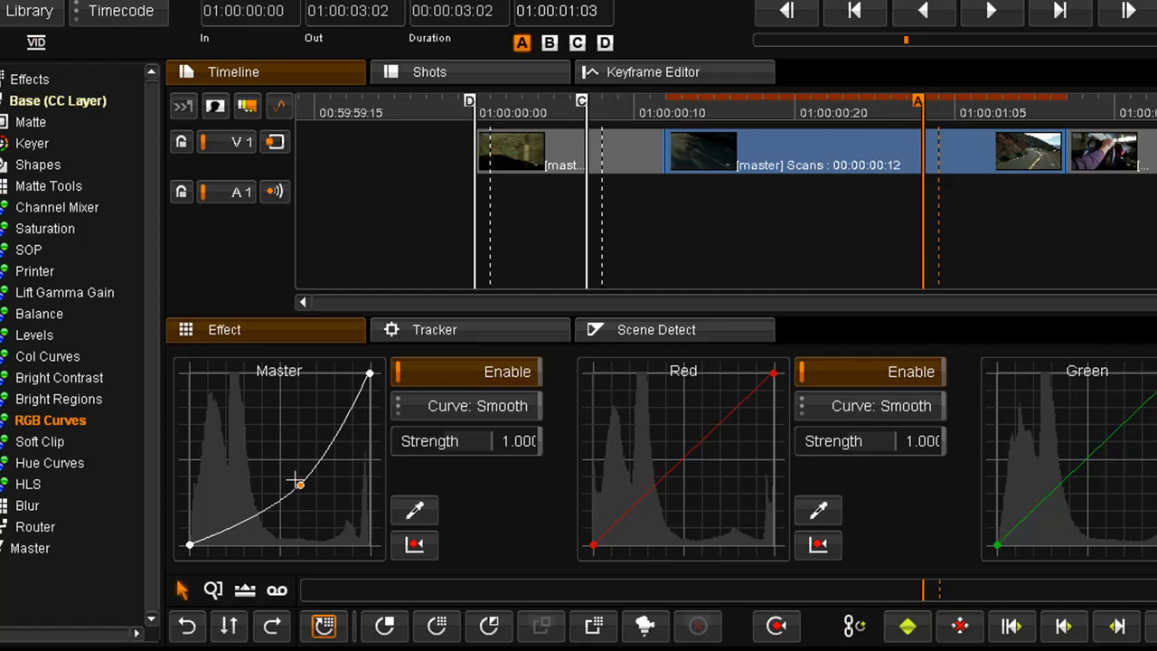
{"action": "left_click_drag", "start_coordinate": [298, 484], "coordinate": [246, 431]}
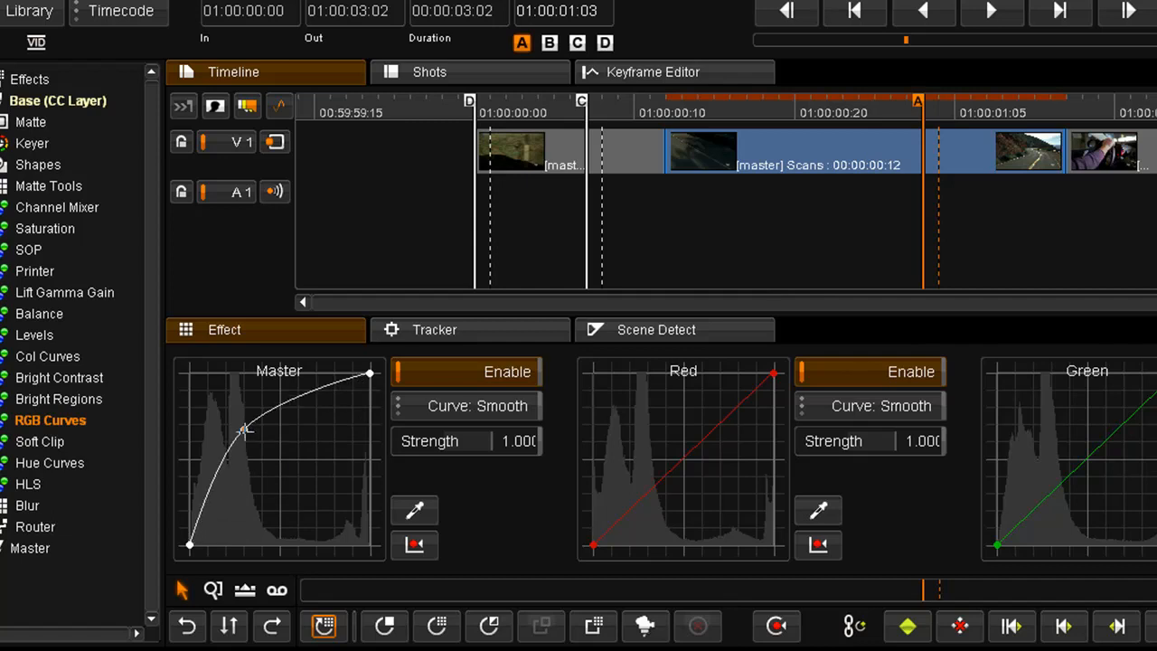
{"action": "left_click_drag", "start_coordinate": [244, 429], "coordinate": [249, 441]}
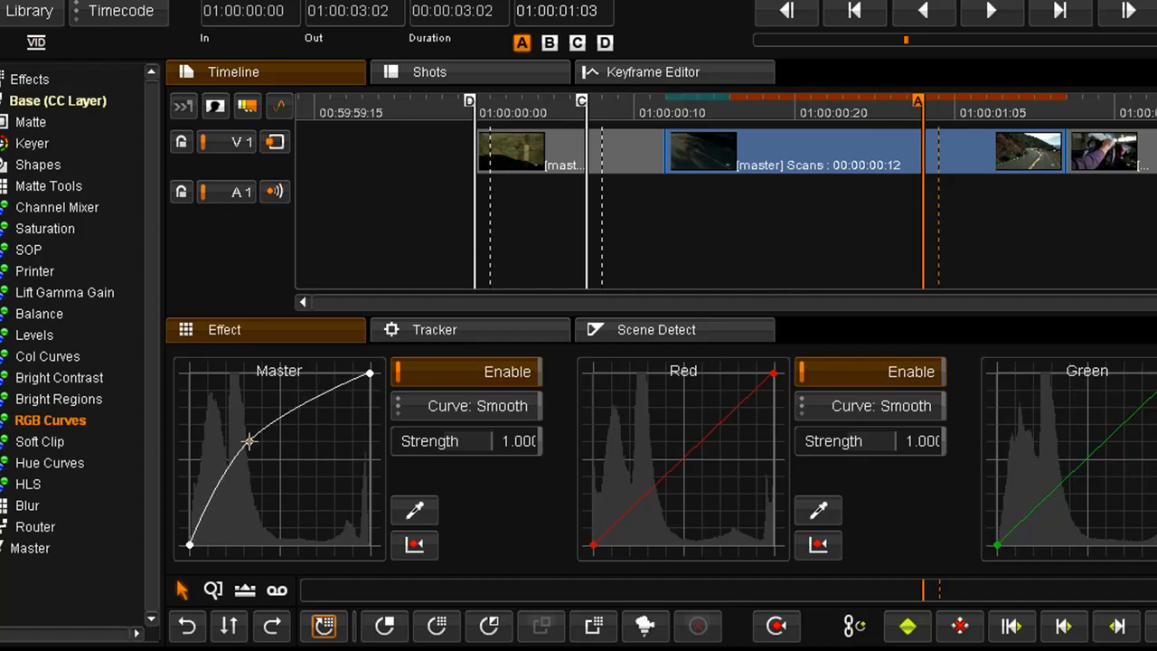
{"action": "left_click_drag", "start_coordinate": [250, 441], "coordinate": [217, 505]}
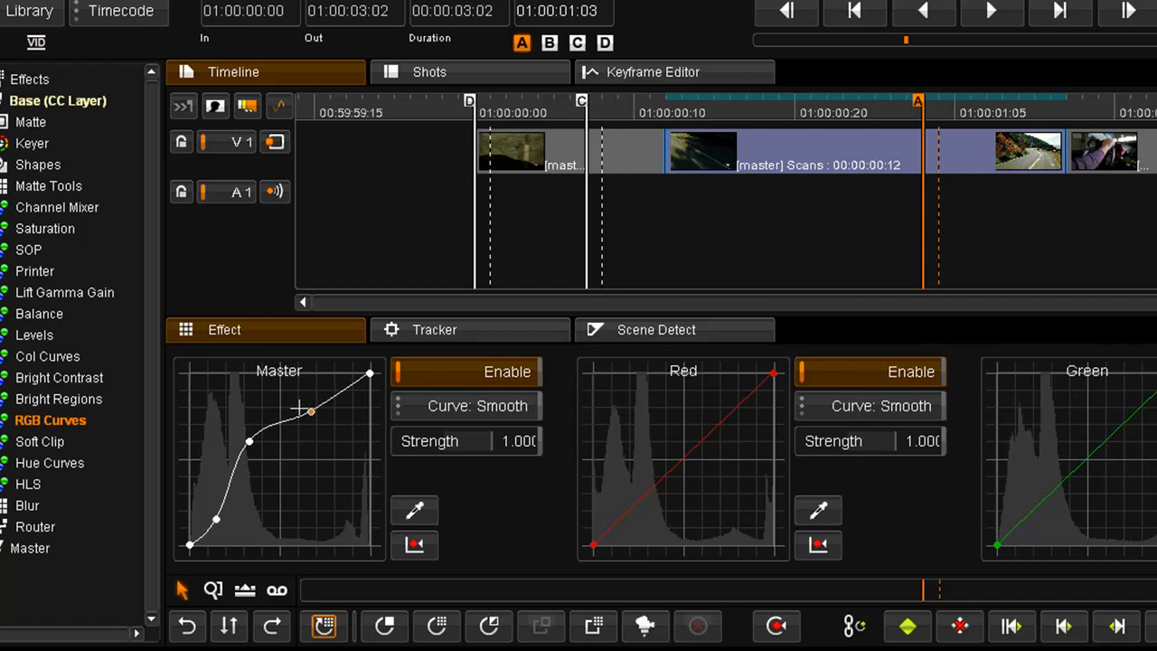
- Lift the upper highlight point near the top, then lower it slightly to complete the S-curve
{"action": "left_click_drag", "start_coordinate": [310, 411], "coordinate": [274, 394]}
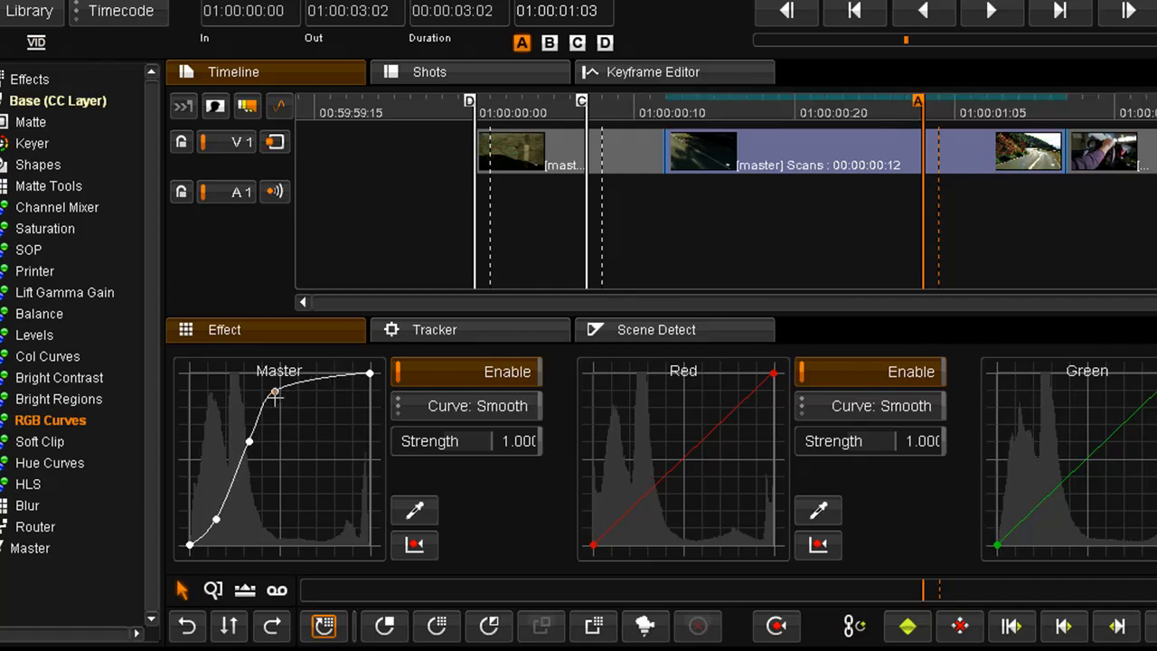
{"action": "left_click_drag", "start_coordinate": [274, 391], "coordinate": [283, 417]}
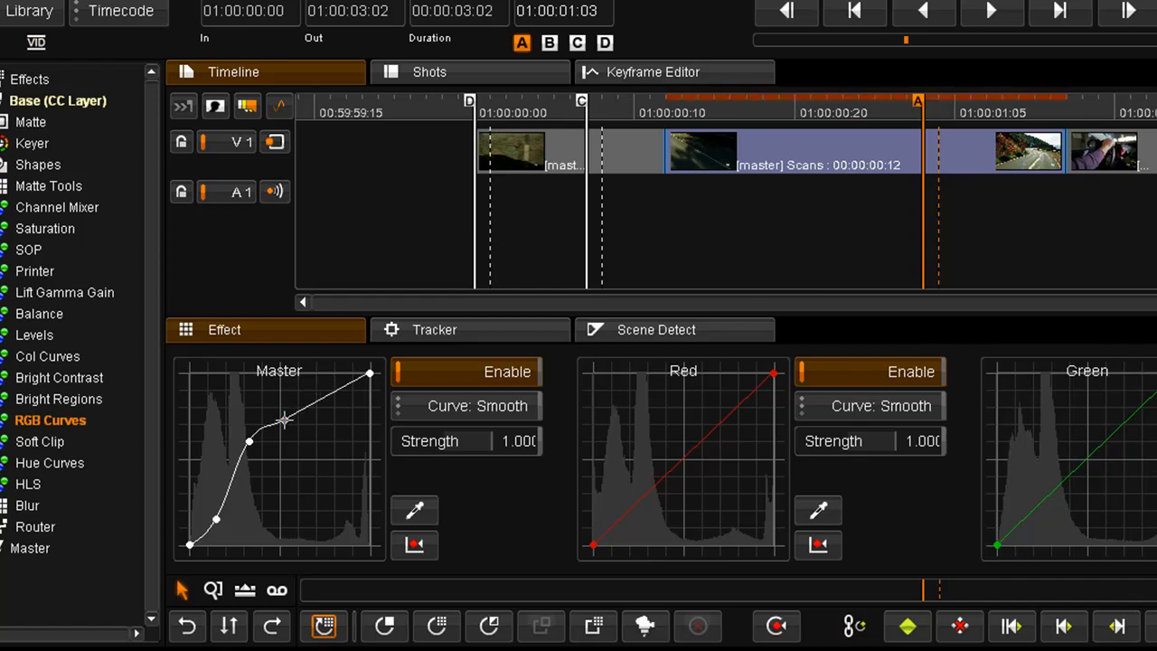
{"action": "left_click_drag", "start_coordinate": [683, 460], "coordinate": [684, 477]}
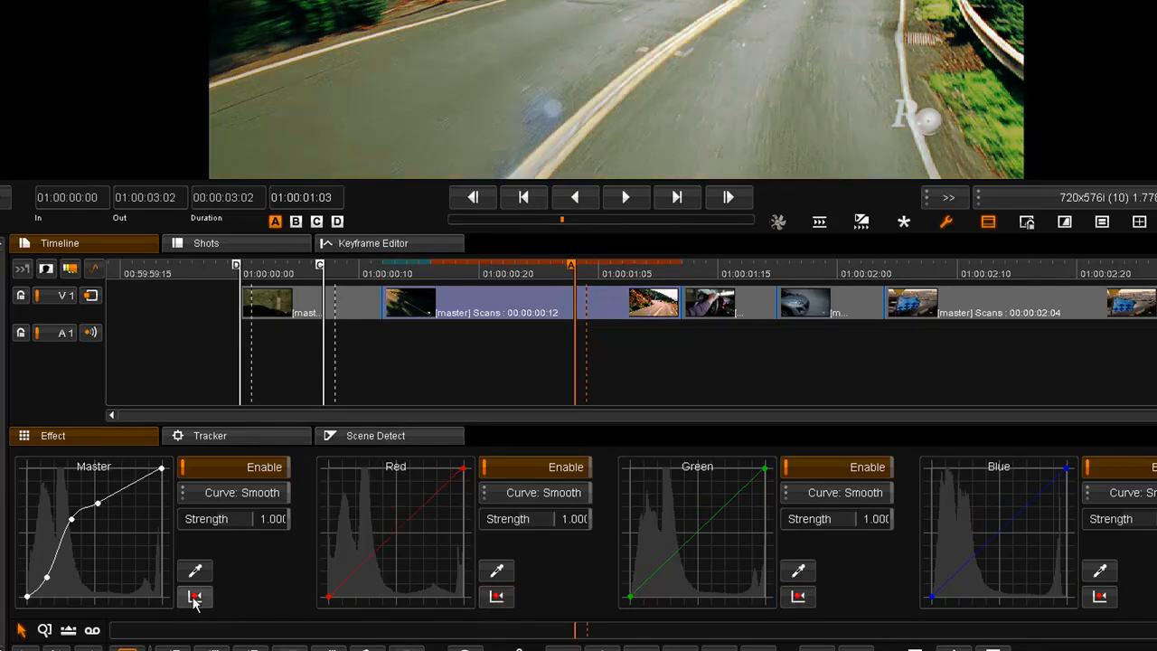
- Reset the Master curve to a straight line, switch its type to Linear, then back to Smooth
{"action": "left_click", "coordinate": [193, 597]}
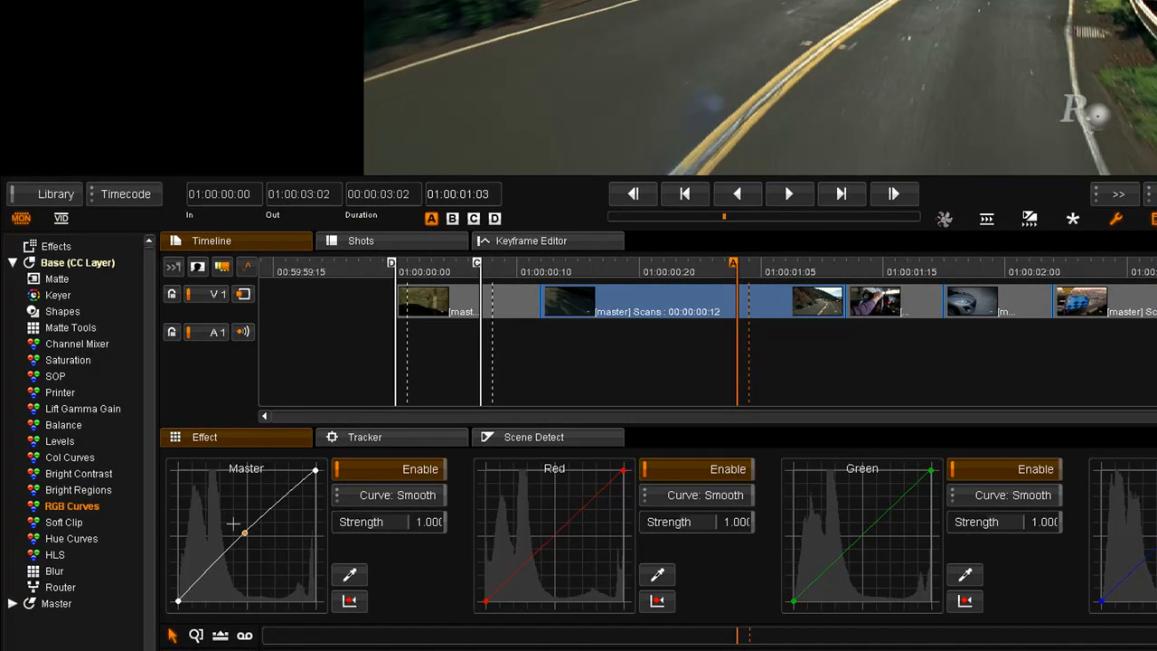
{"action": "left_click", "coordinate": [389, 496]}
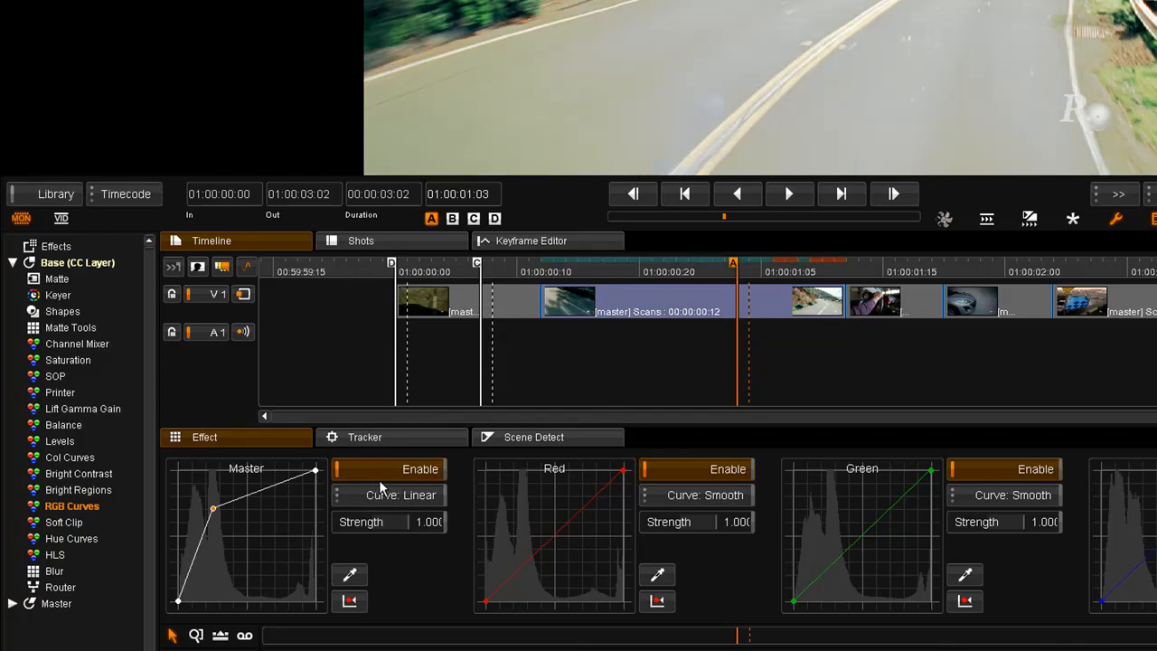
{"action": "left_click", "coordinate": [389, 494]}
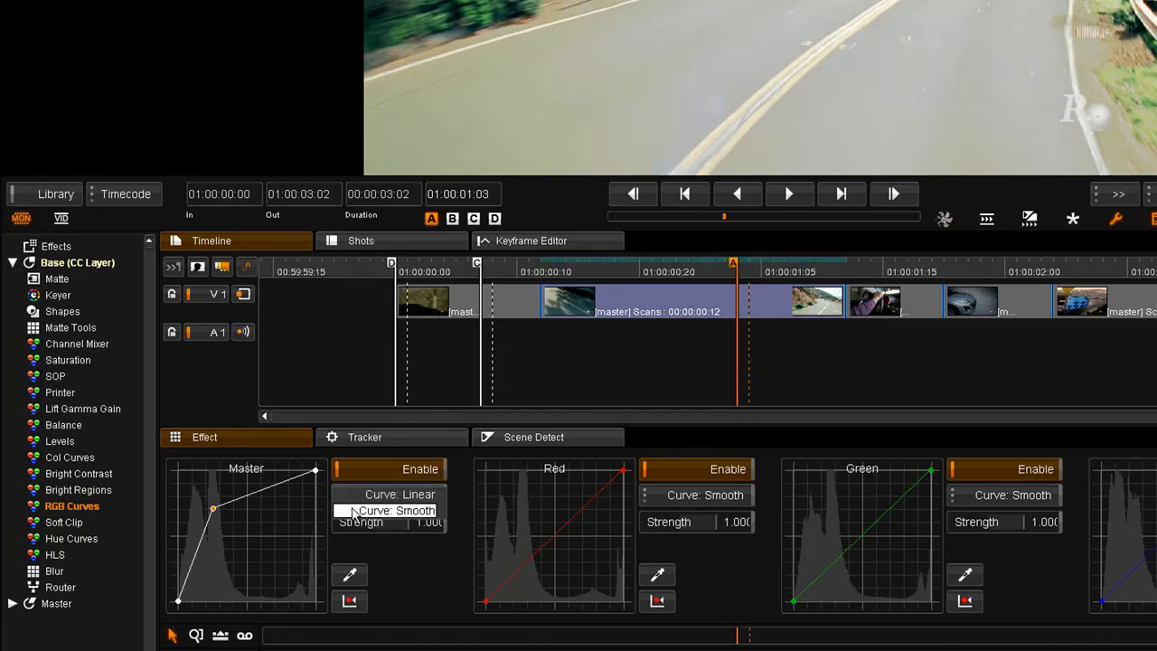
{"action": "left_click", "coordinate": [383, 513]}
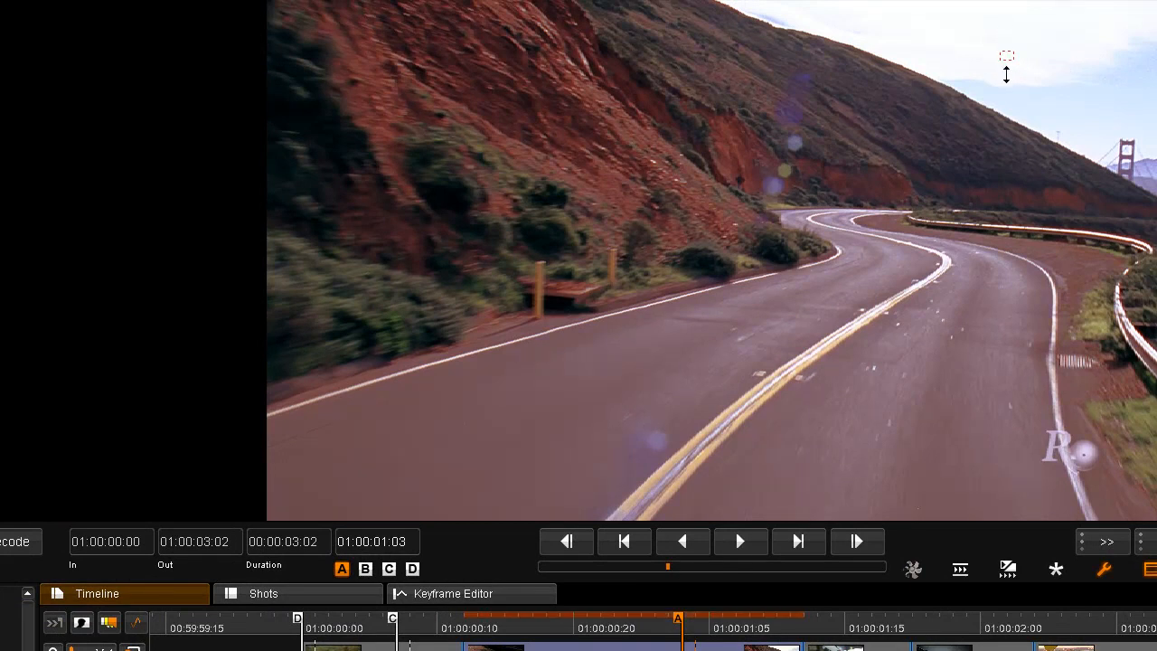
{"action": "mouse_move", "coordinate": [1067, 113]}
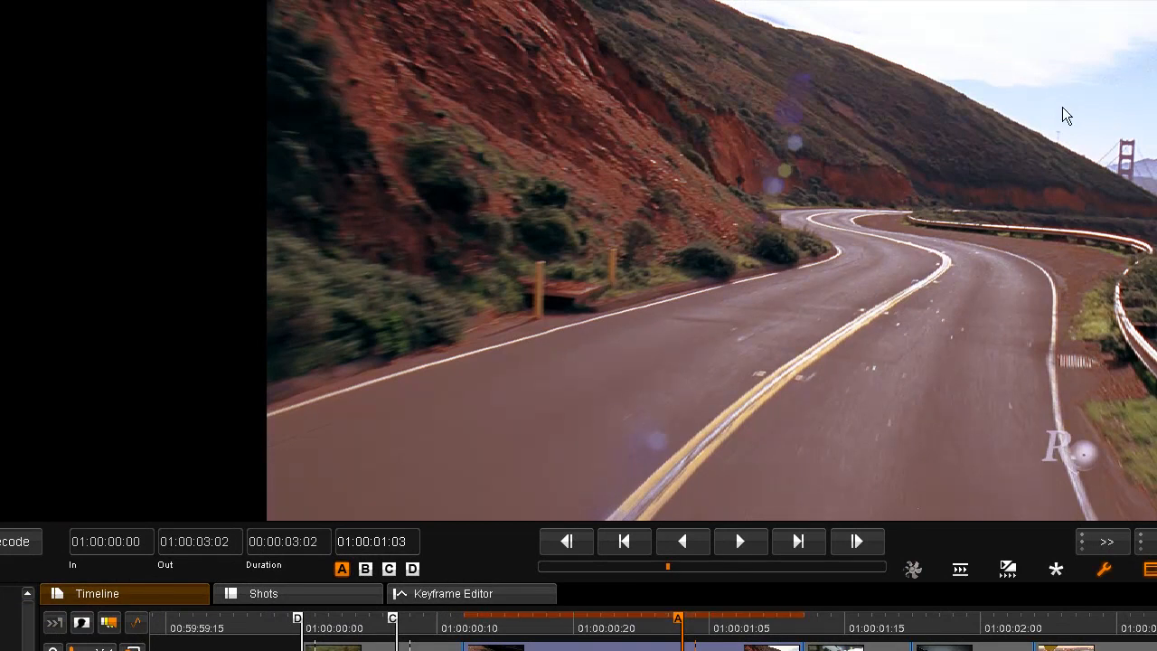